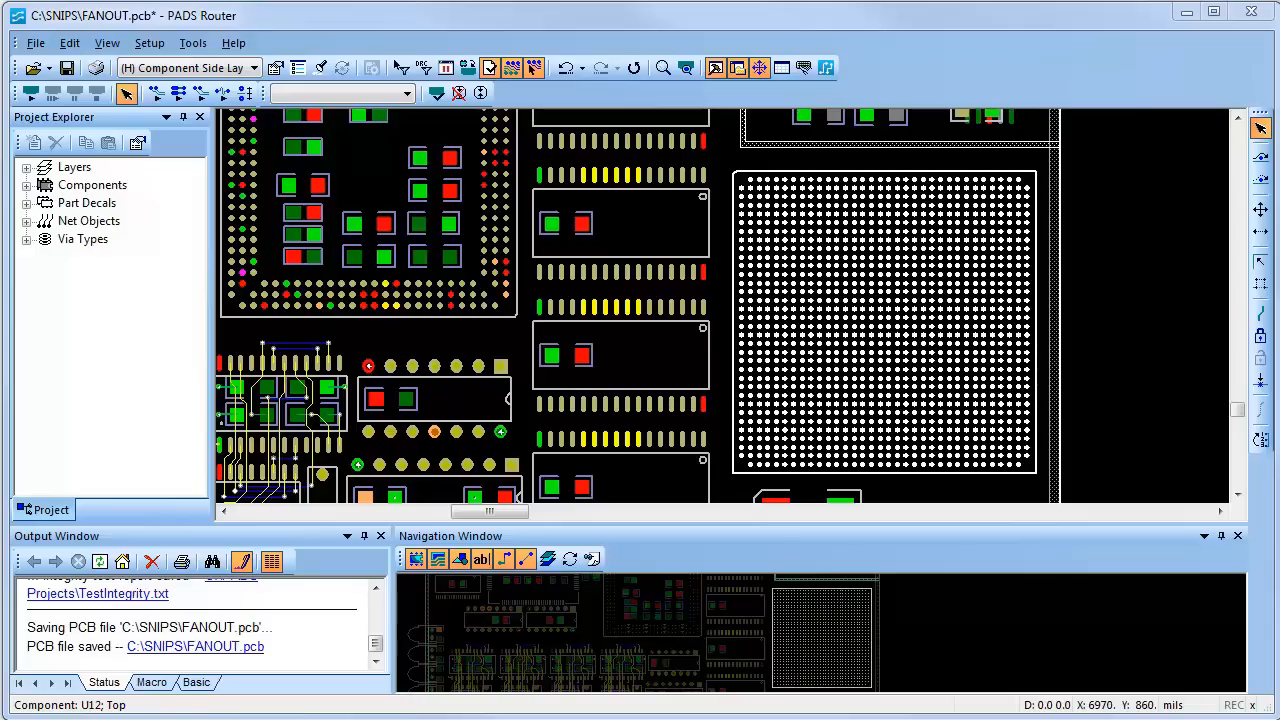
{"action": "mouse_move", "coordinate": [900, 244]}
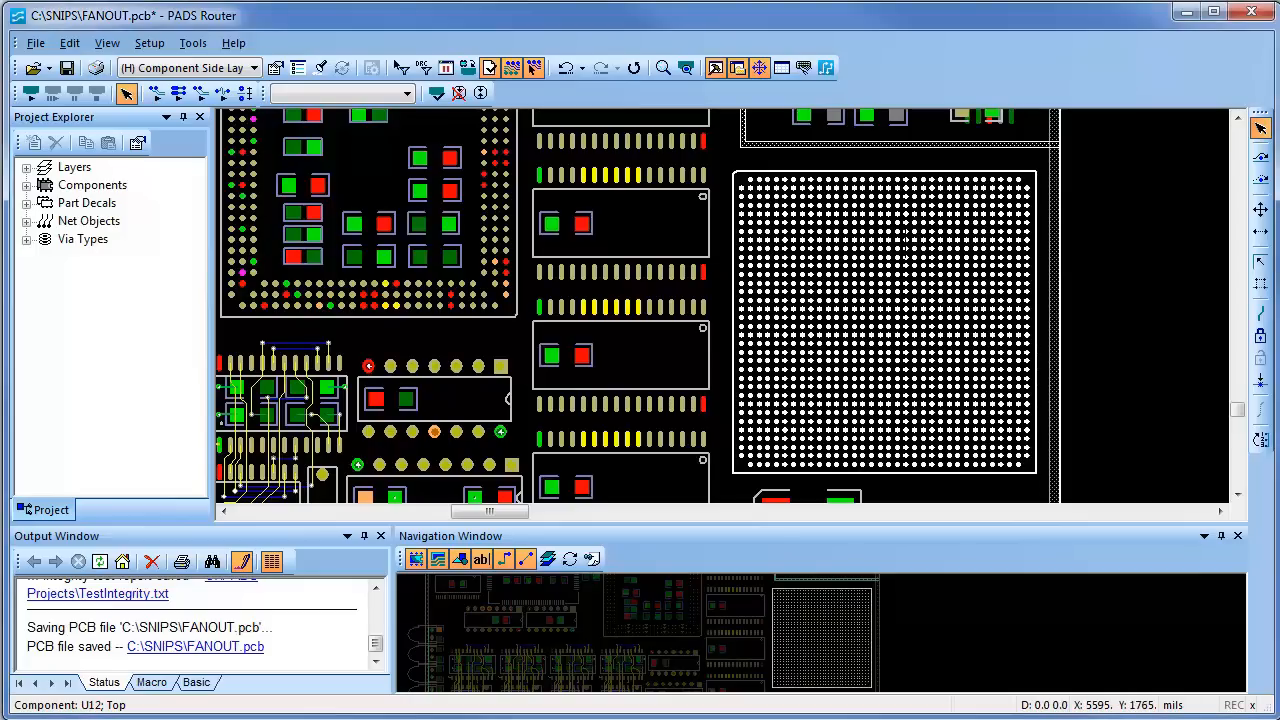
Bring up the context menu for the large BGA component U12.
{"action": "right_click", "coordinate": [900, 240]}
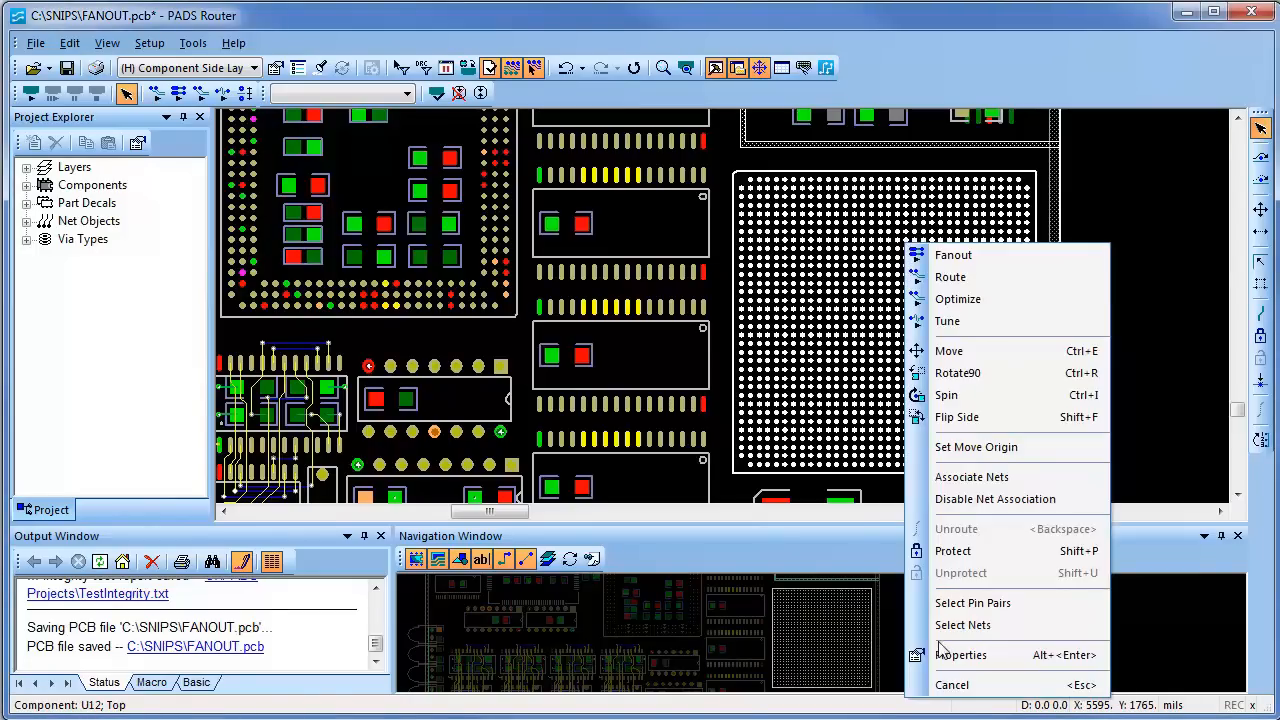
In U12's Fanout properties, enable fanout creation for plane, signal and unused nets.
{"action": "left_click", "coordinate": [960, 656]}
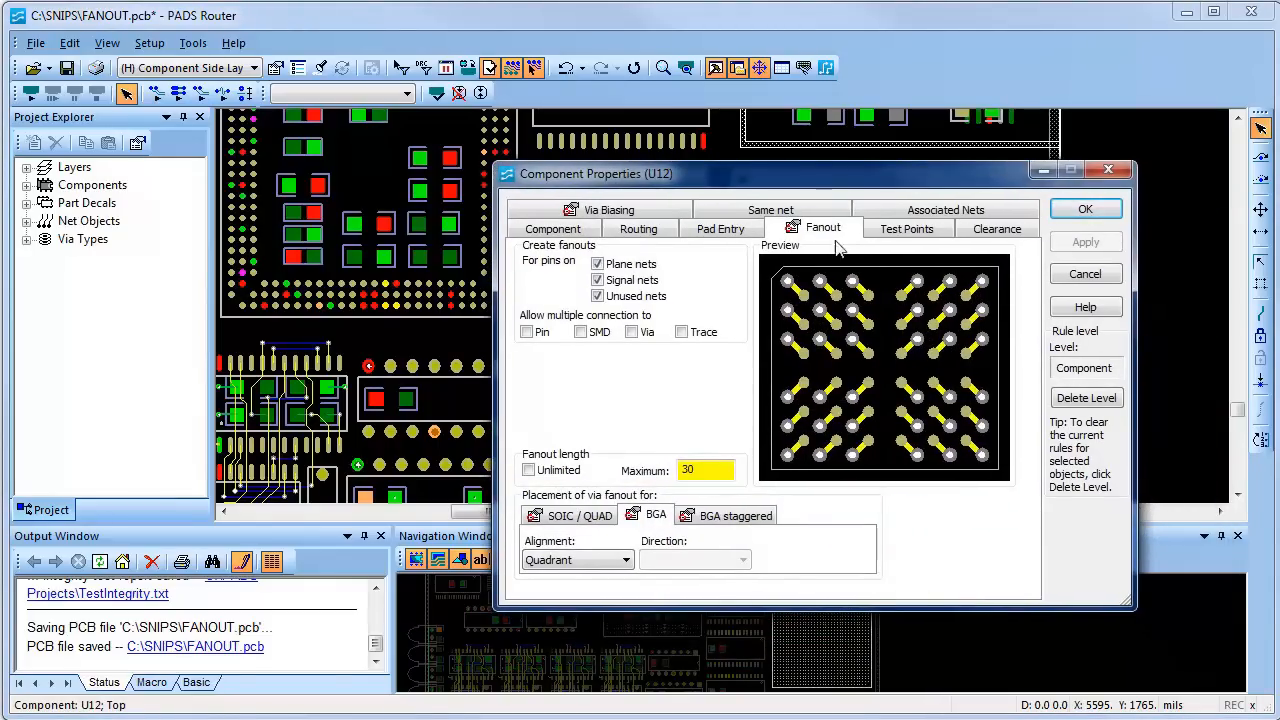
{"action": "mouse_move", "coordinate": [790, 242]}
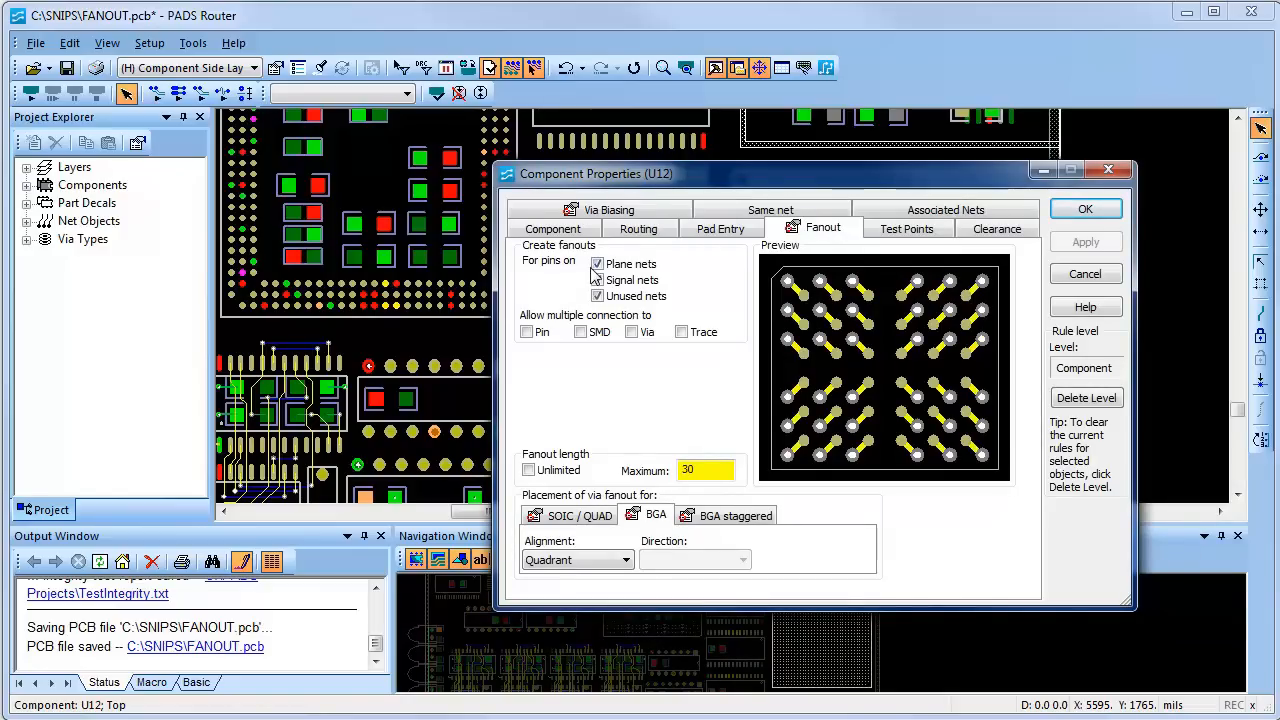
{"action": "left_click", "coordinate": [598, 280]}
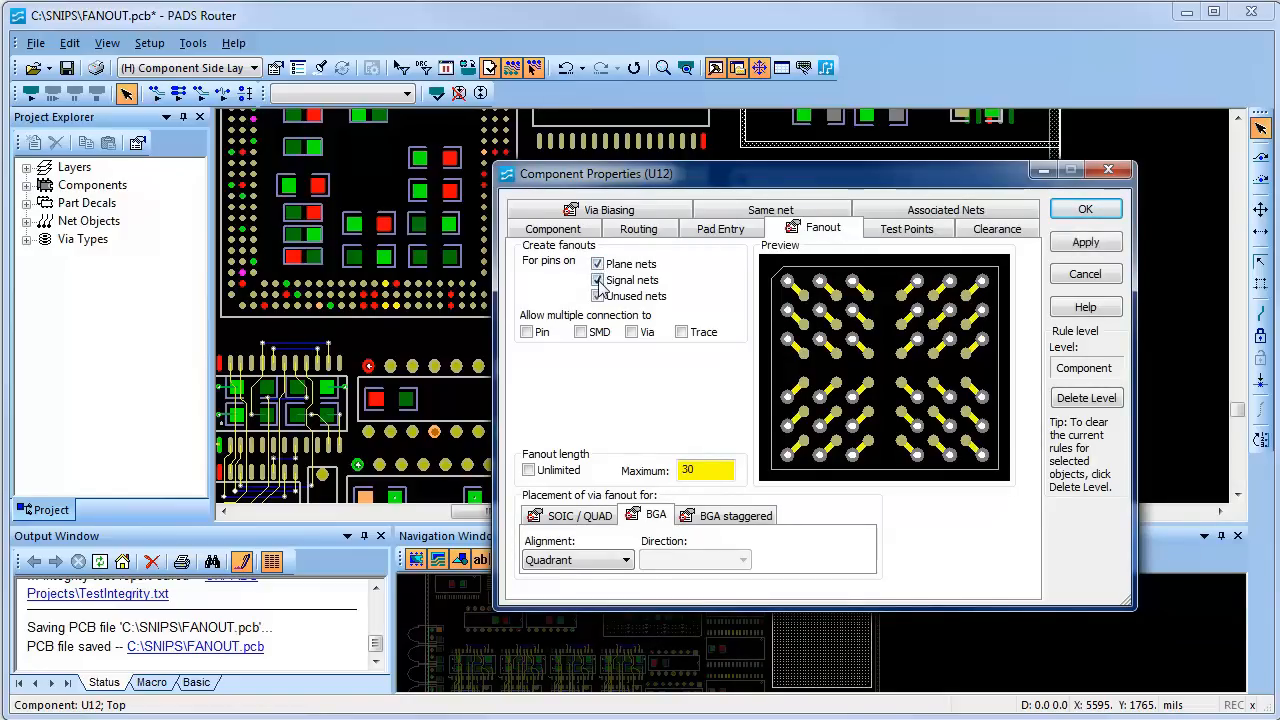
{"action": "left_click", "coordinate": [598, 296]}
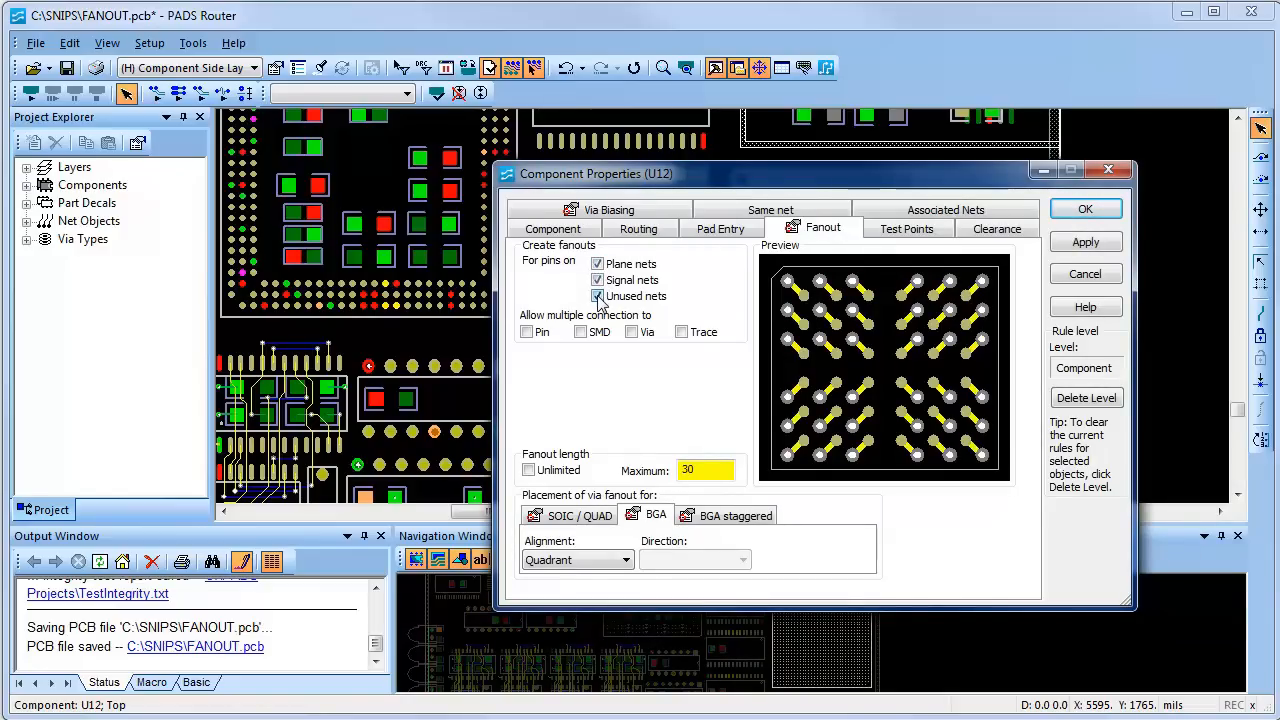
{"action": "left_click", "coordinate": [528, 332]}
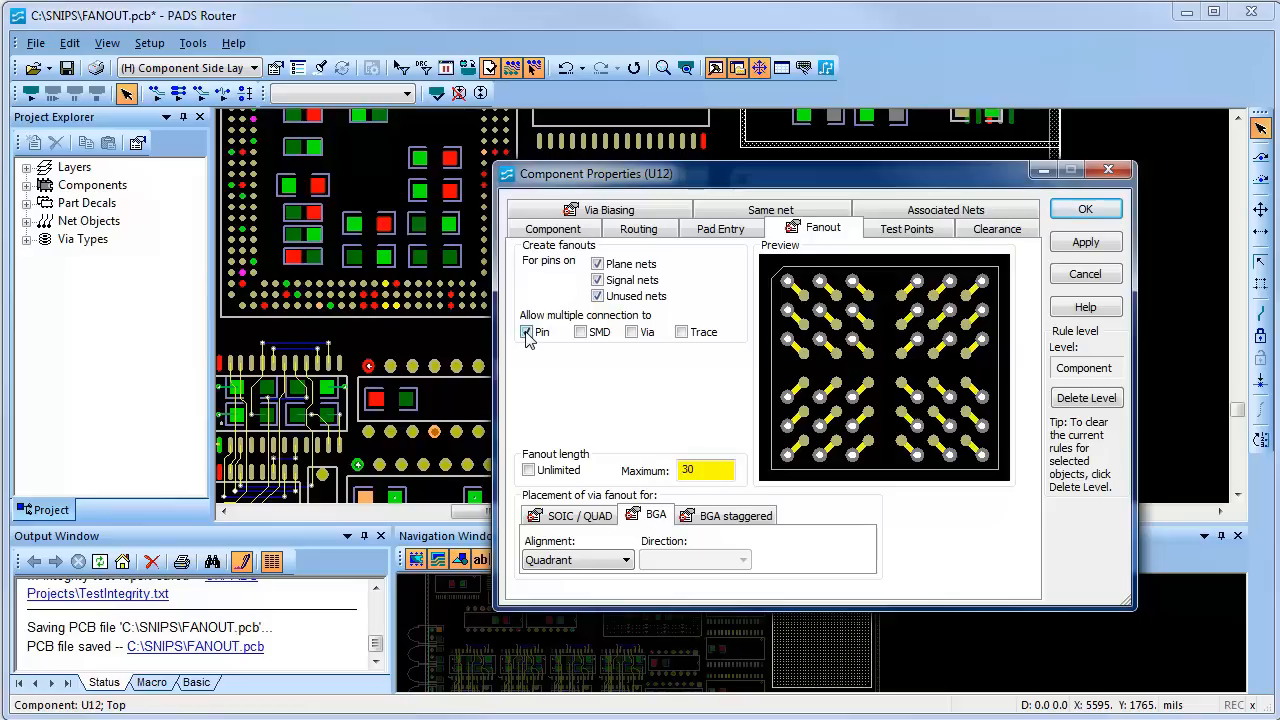
Leave multiple connections to pins and traces disallowed.
{"action": "left_click", "coordinate": [526, 332]}
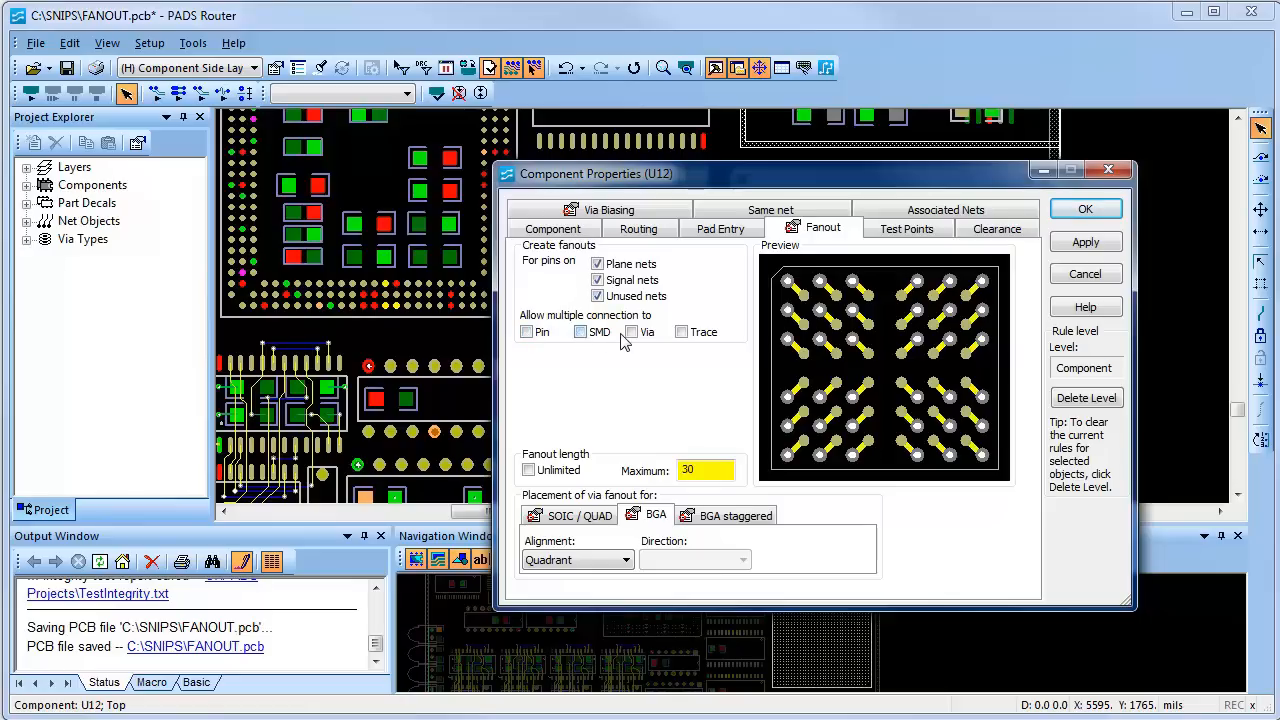
{"action": "left_click", "coordinate": [680, 332]}
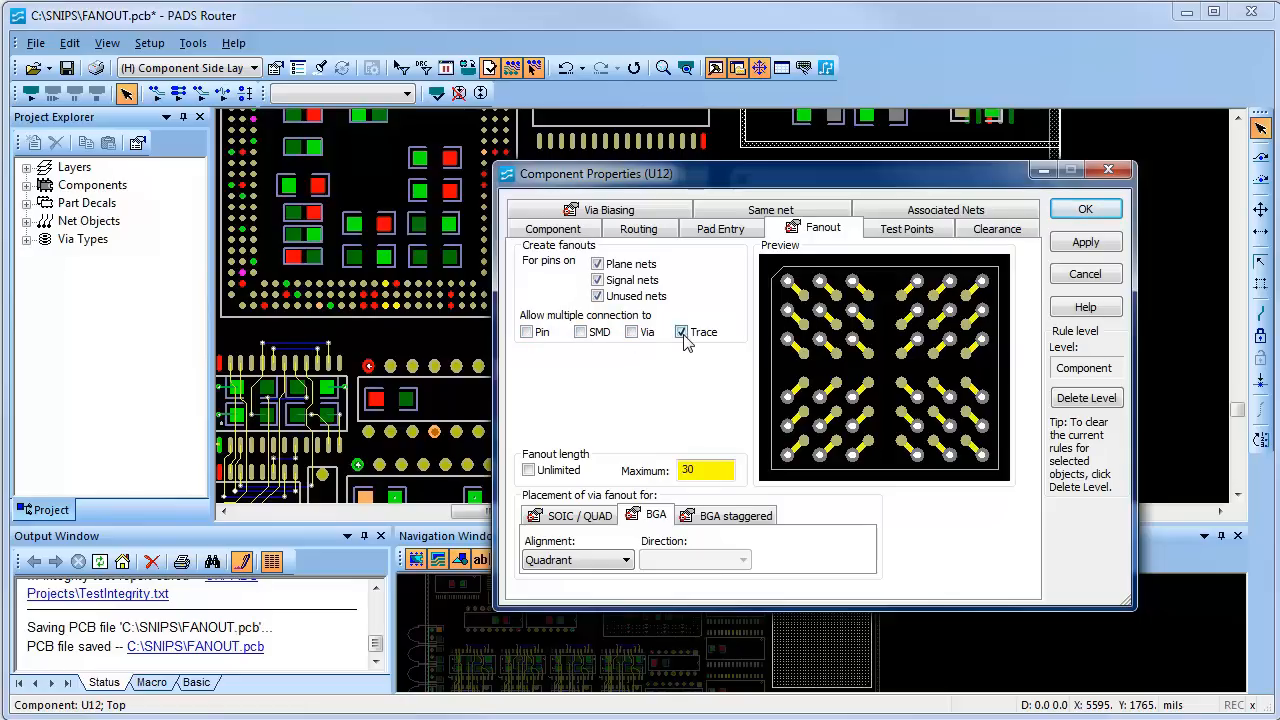
{"action": "left_click", "coordinate": [680, 332]}
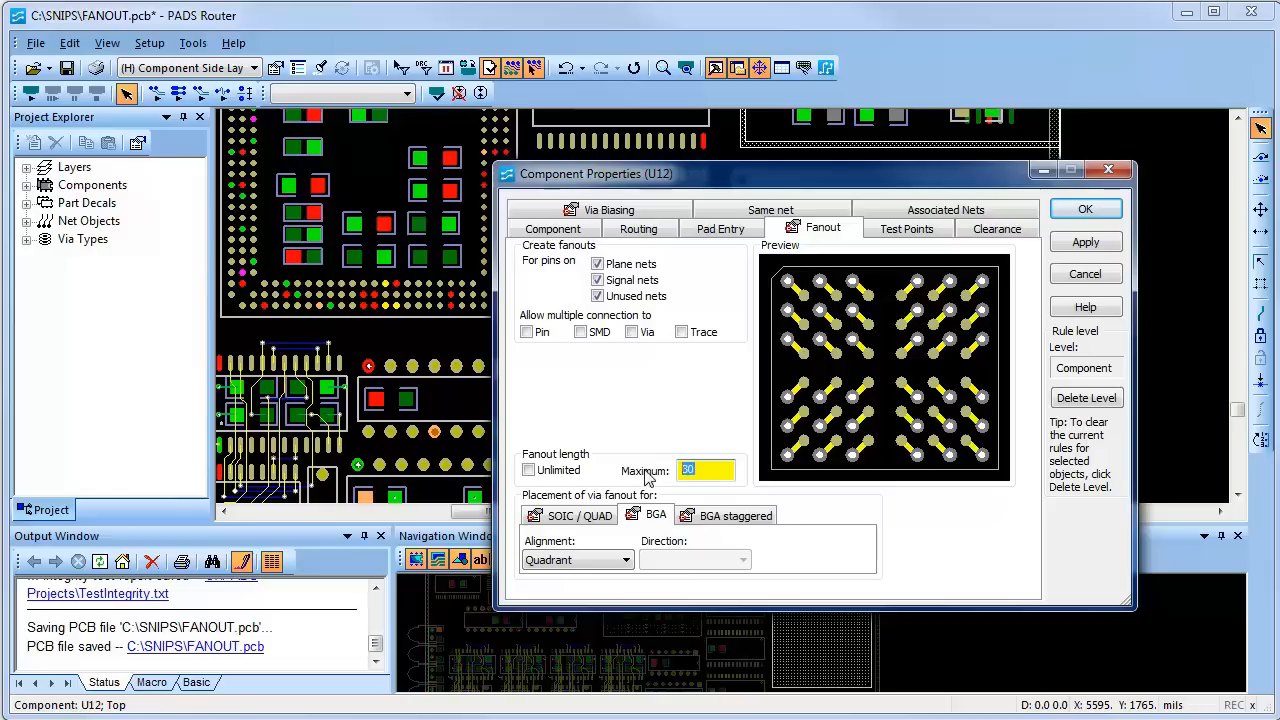
{"action": "mouse_move", "coordinate": [658, 516]}
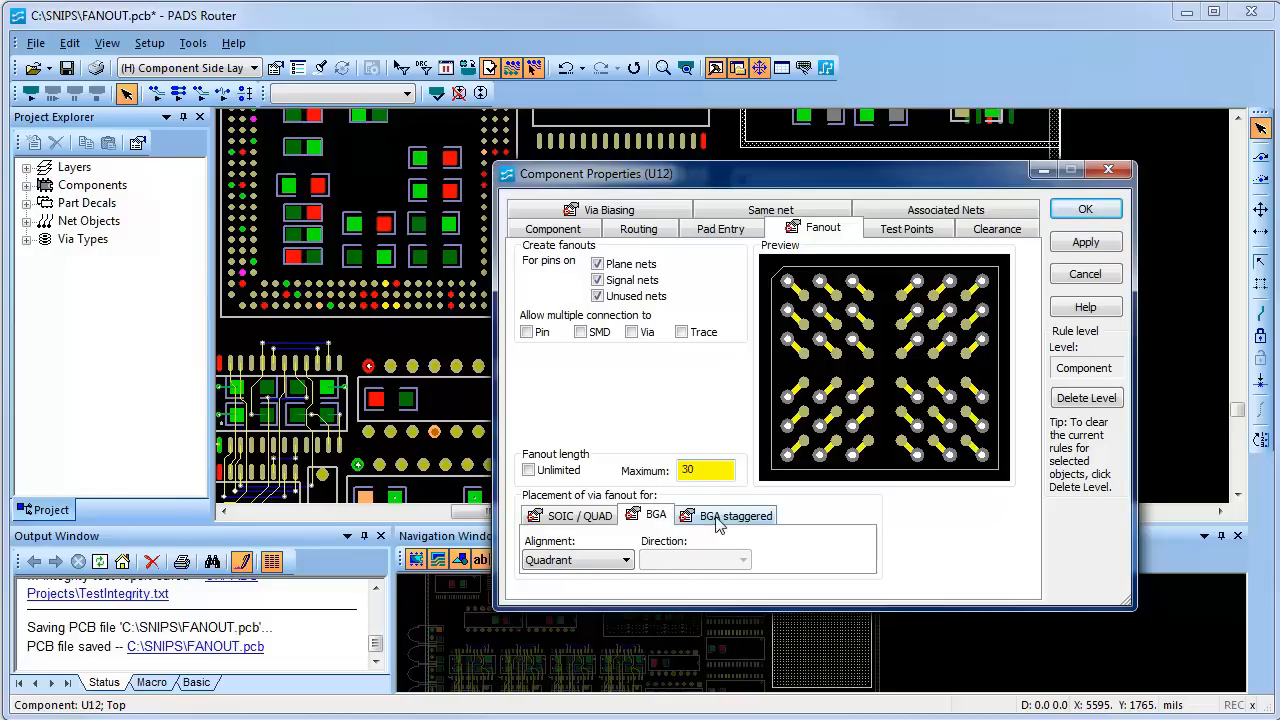
Compare the staggered BGA pattern, then choose the via alignment for U12's regular BGA fanout.
{"action": "left_click", "coordinate": [734, 514]}
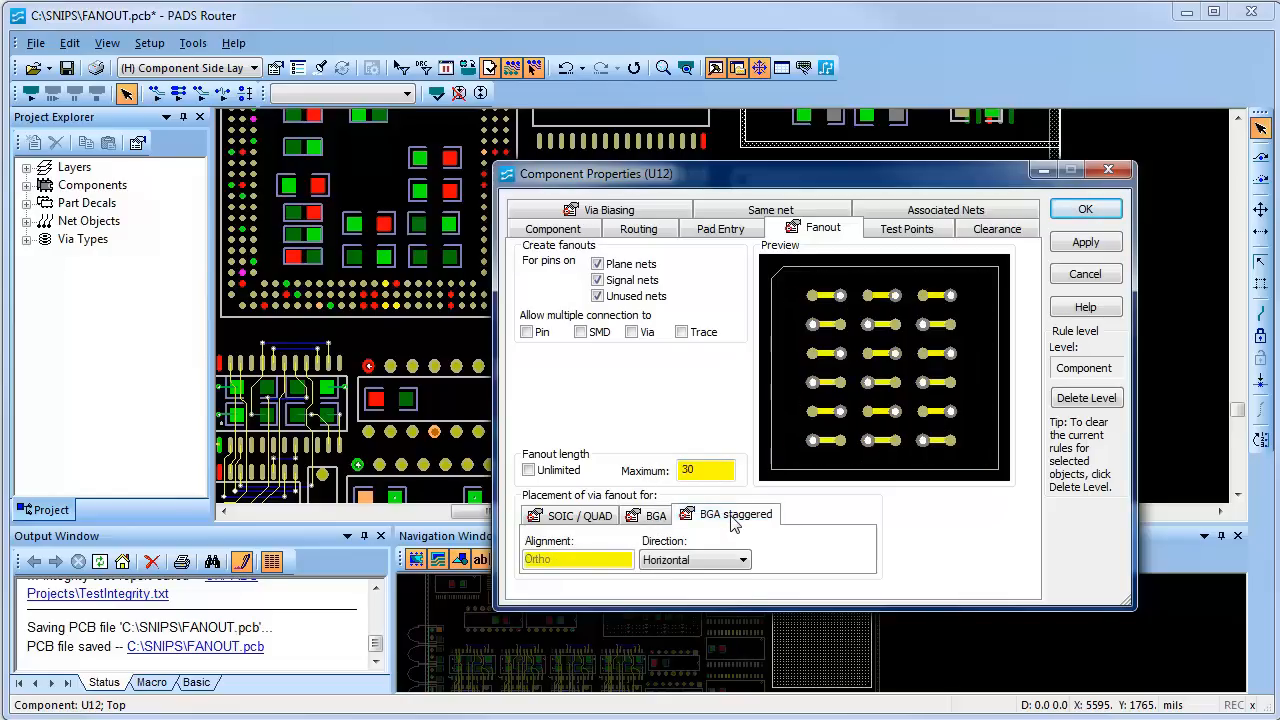
{"action": "left_click", "coordinate": [656, 514]}
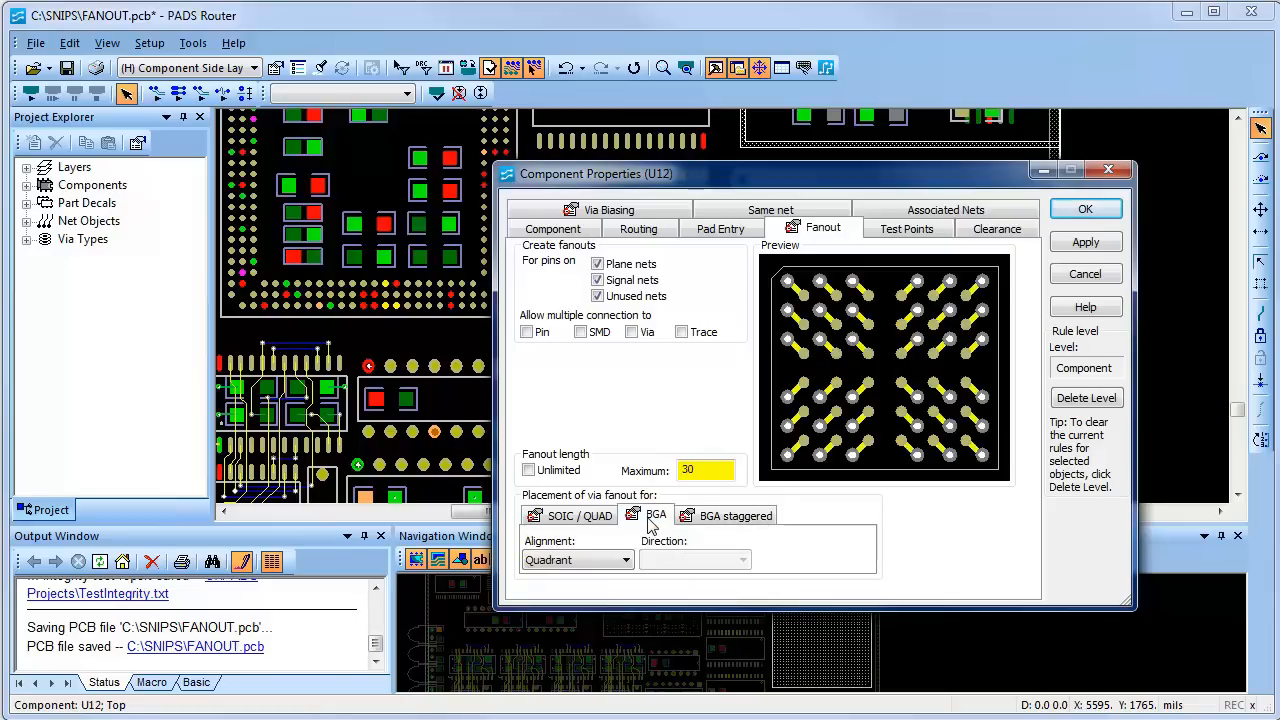
{"action": "left_click", "coordinate": [628, 560]}
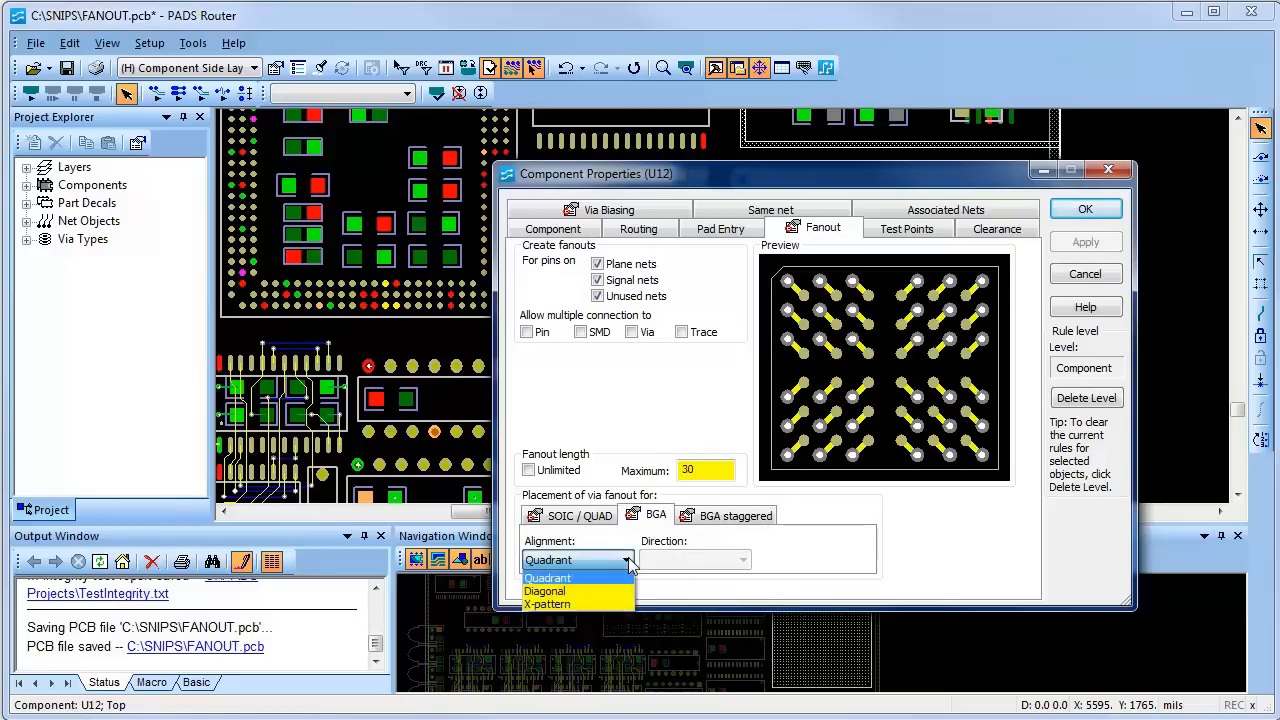
{"action": "left_click", "coordinate": [548, 592]}
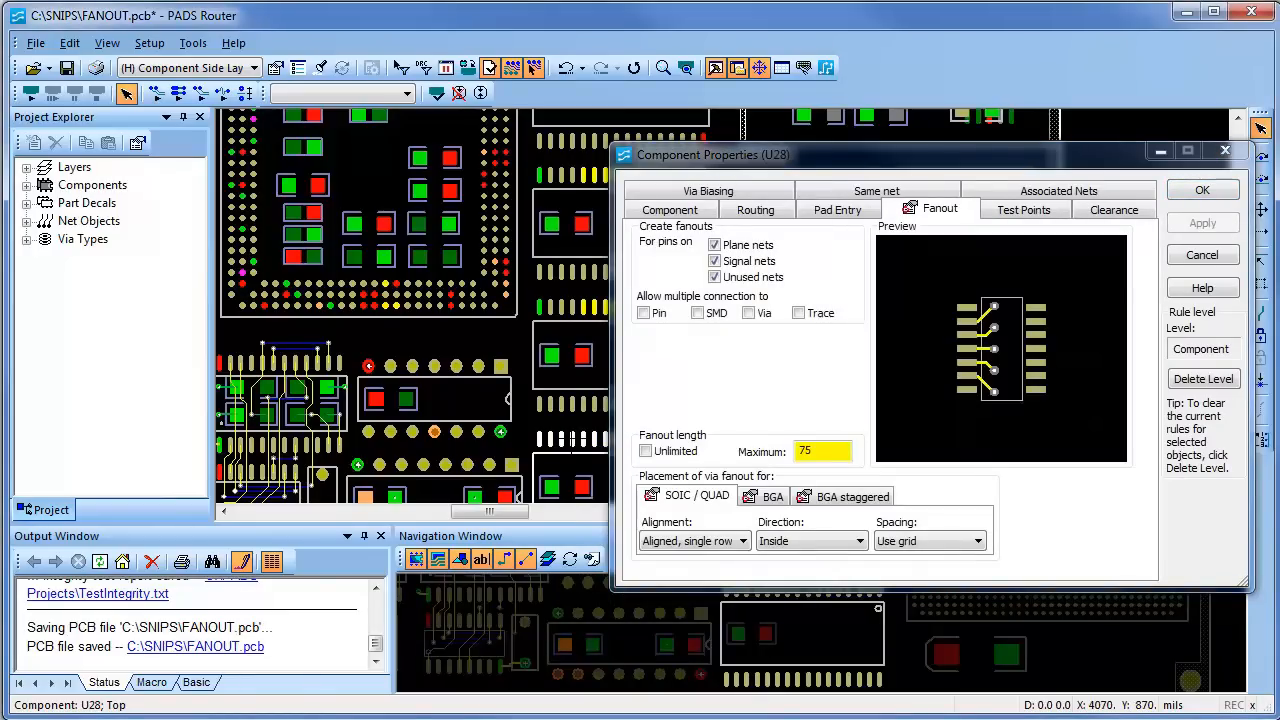
{"action": "mouse_move", "coordinate": [756, 424]}
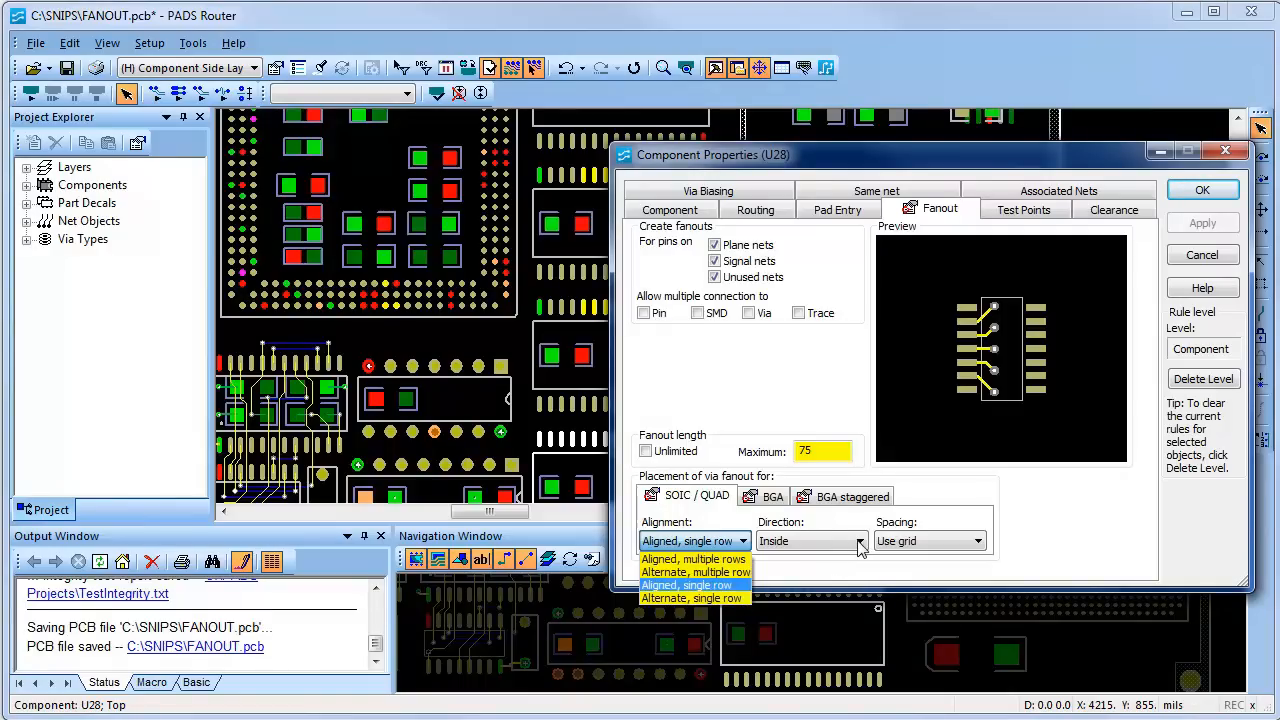
Set U28's SOIC/QUAD fanout to inside direction with one-trace via spacing.
{"action": "left_click", "coordinate": [858, 540]}
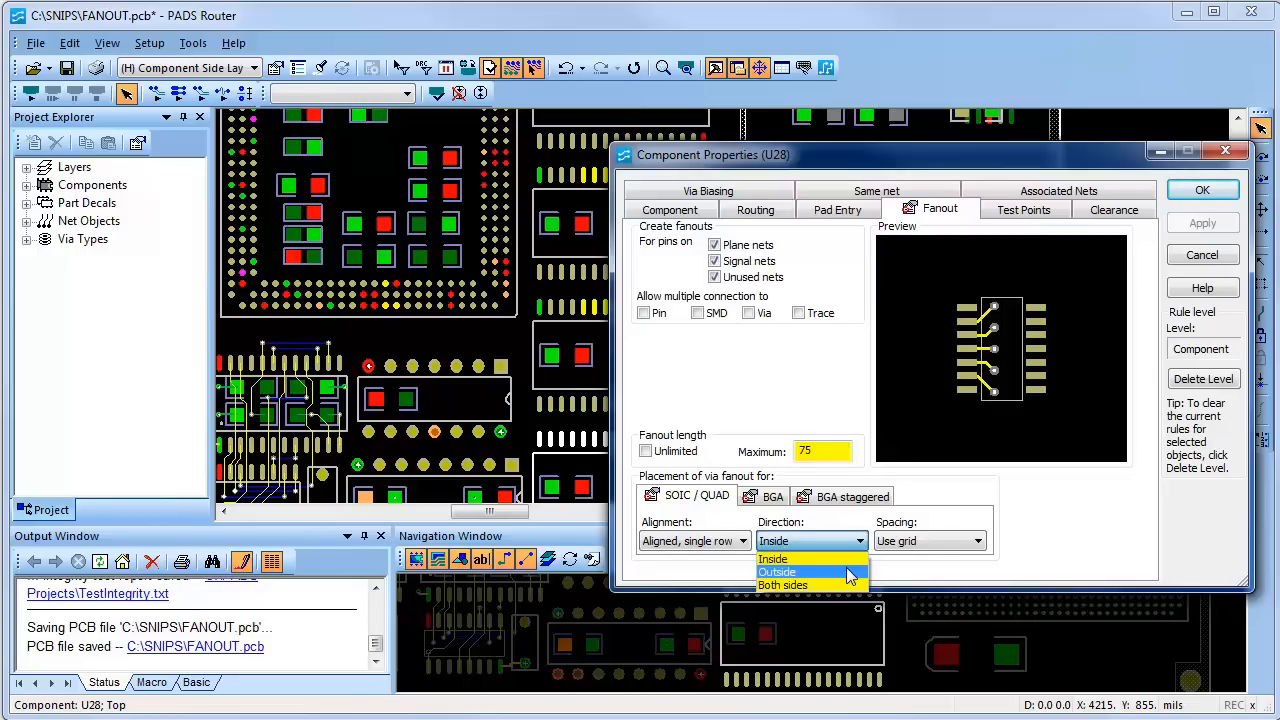
{"action": "mouse_move", "coordinate": [848, 588]}
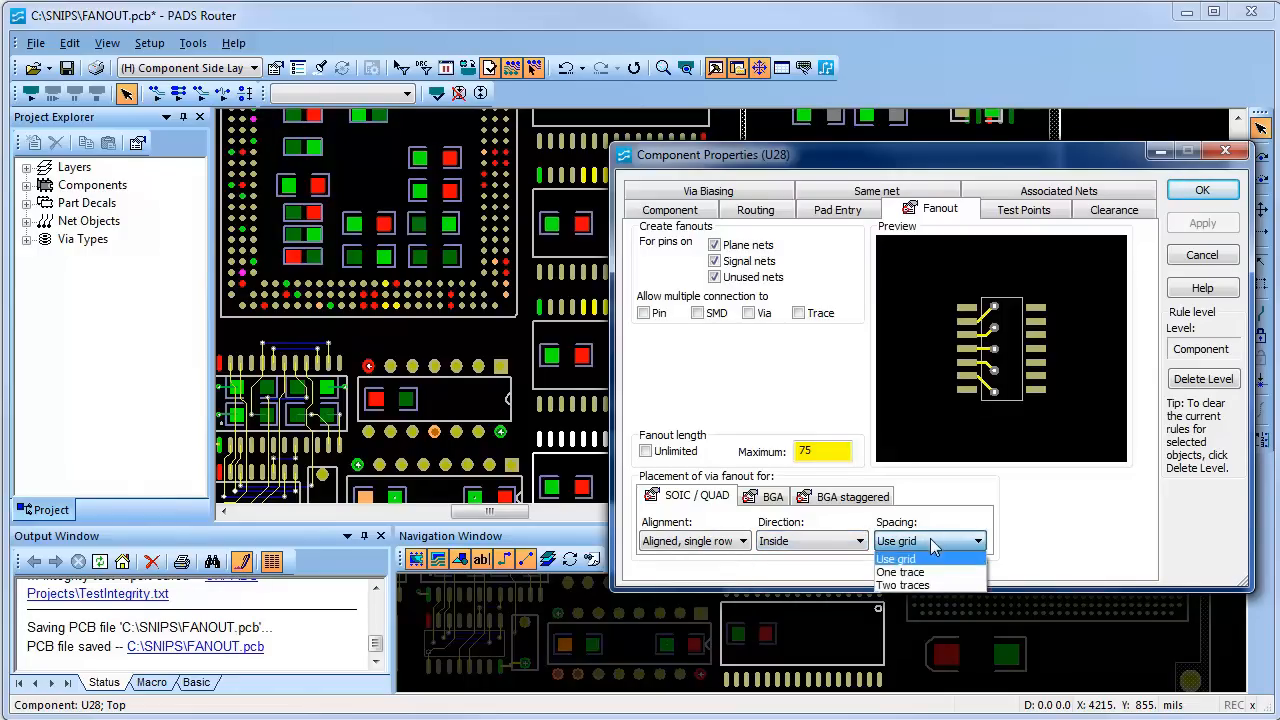
{"action": "left_click", "coordinate": [900, 572]}
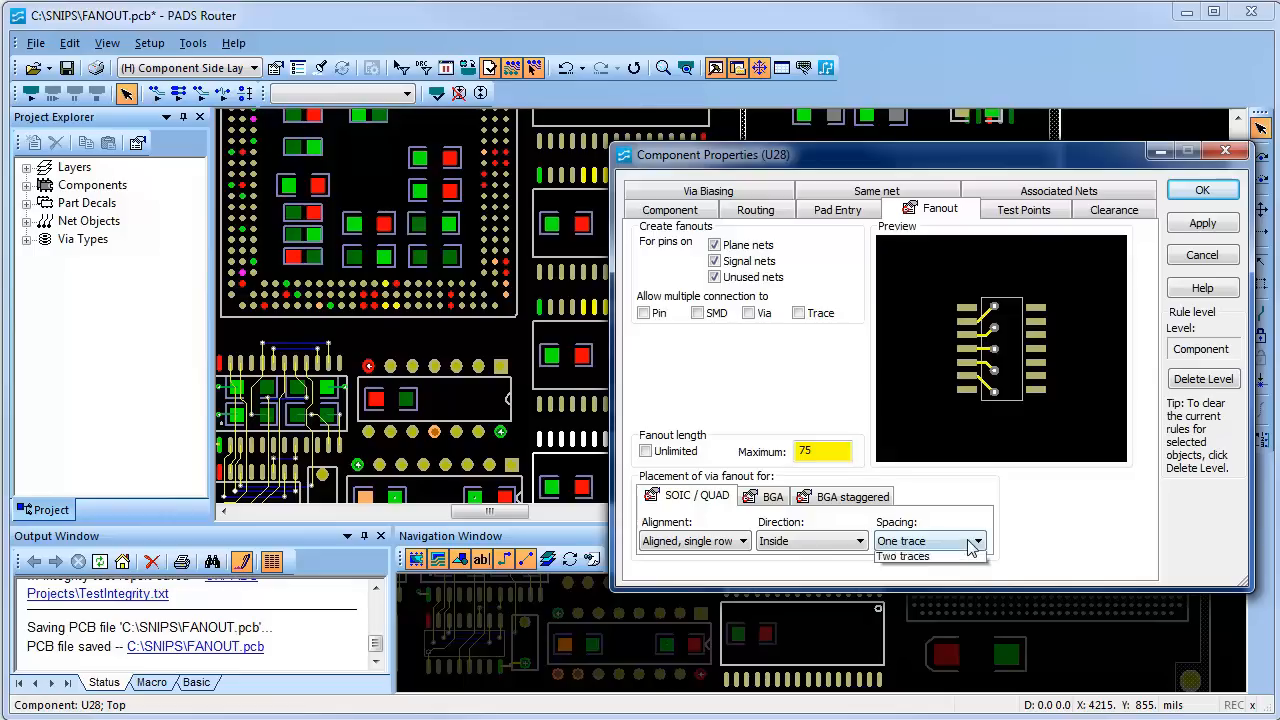
{"action": "left_click", "coordinate": [904, 556]}
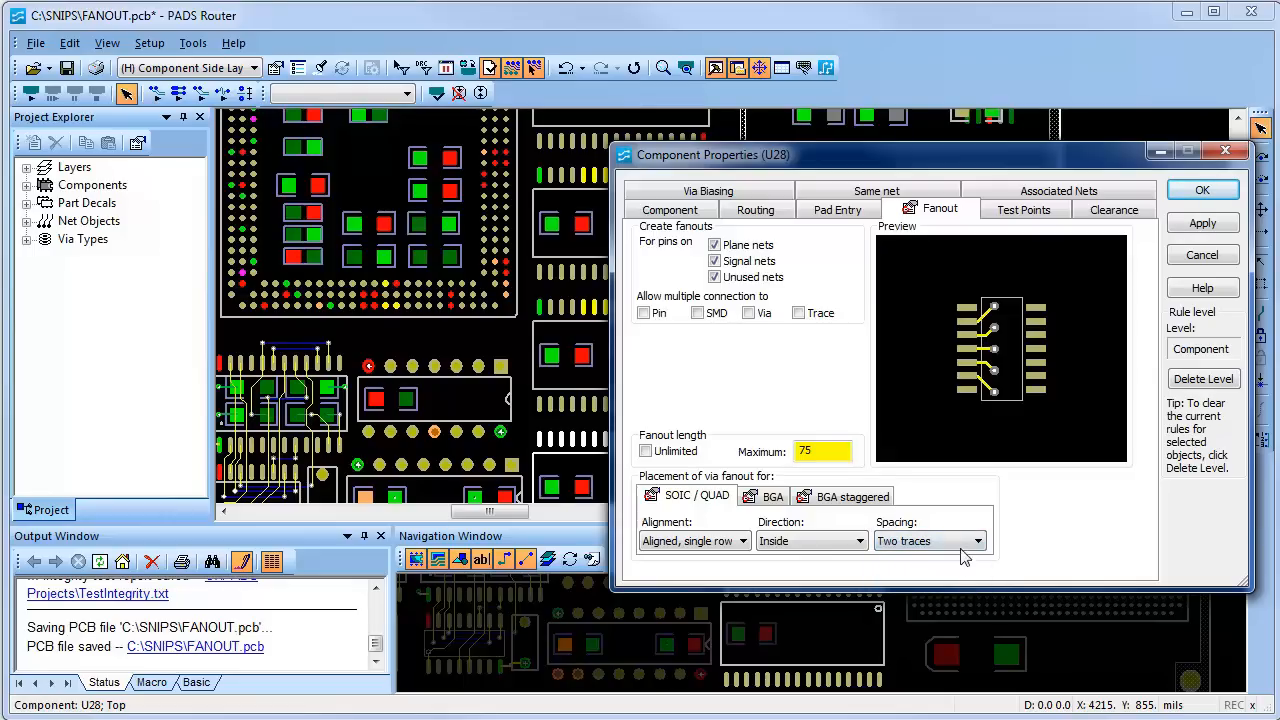
{"action": "left_click", "coordinate": [904, 540]}
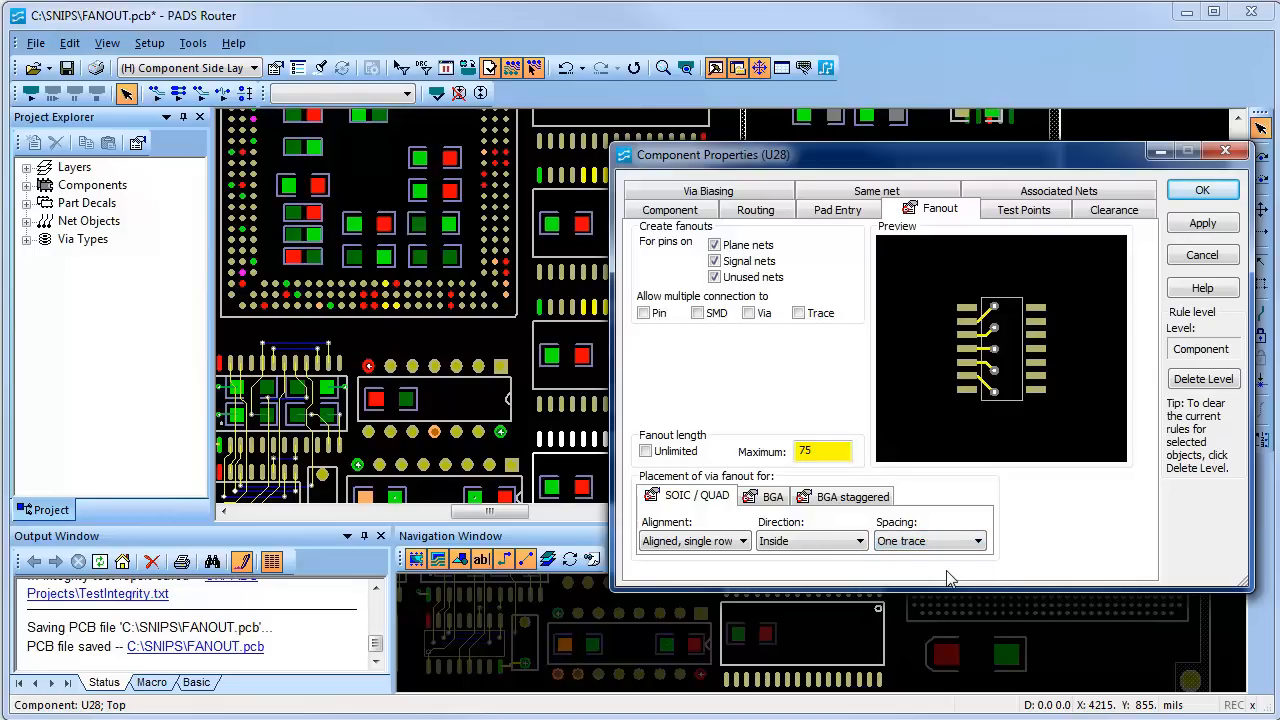
{"action": "mouse_move", "coordinate": [936, 482]}
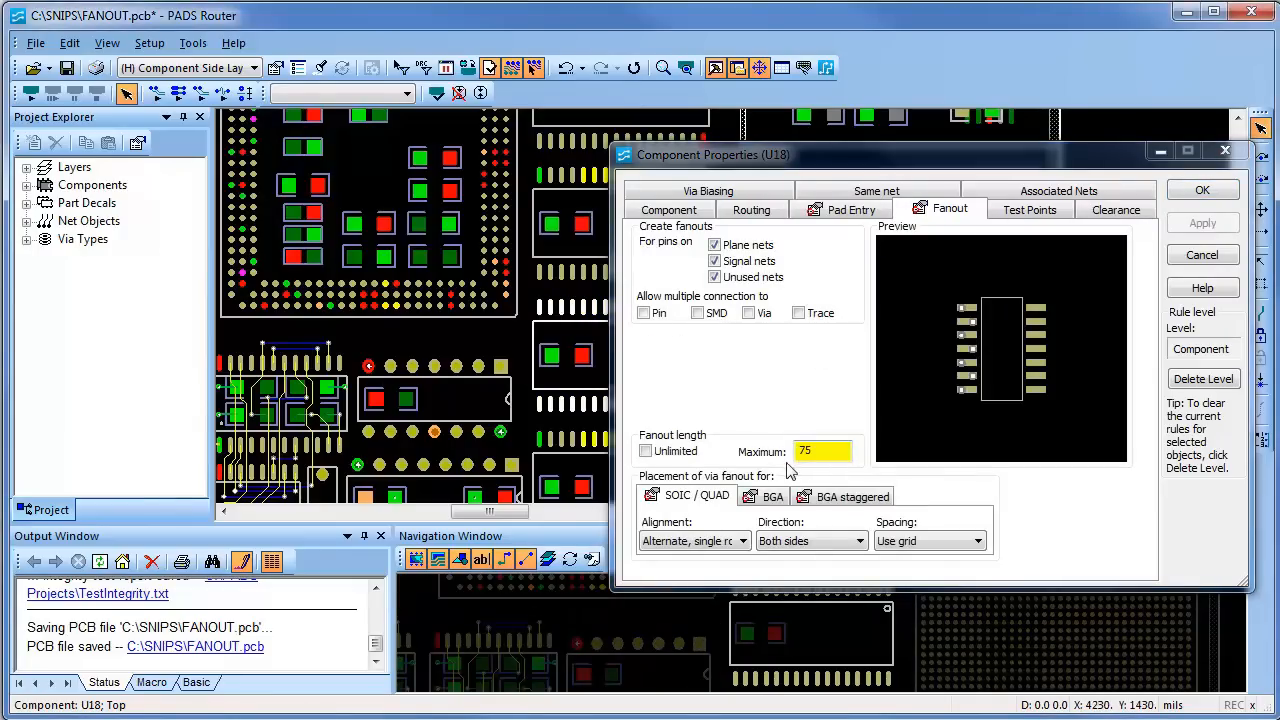
{"action": "mouse_move", "coordinate": [736, 296]}
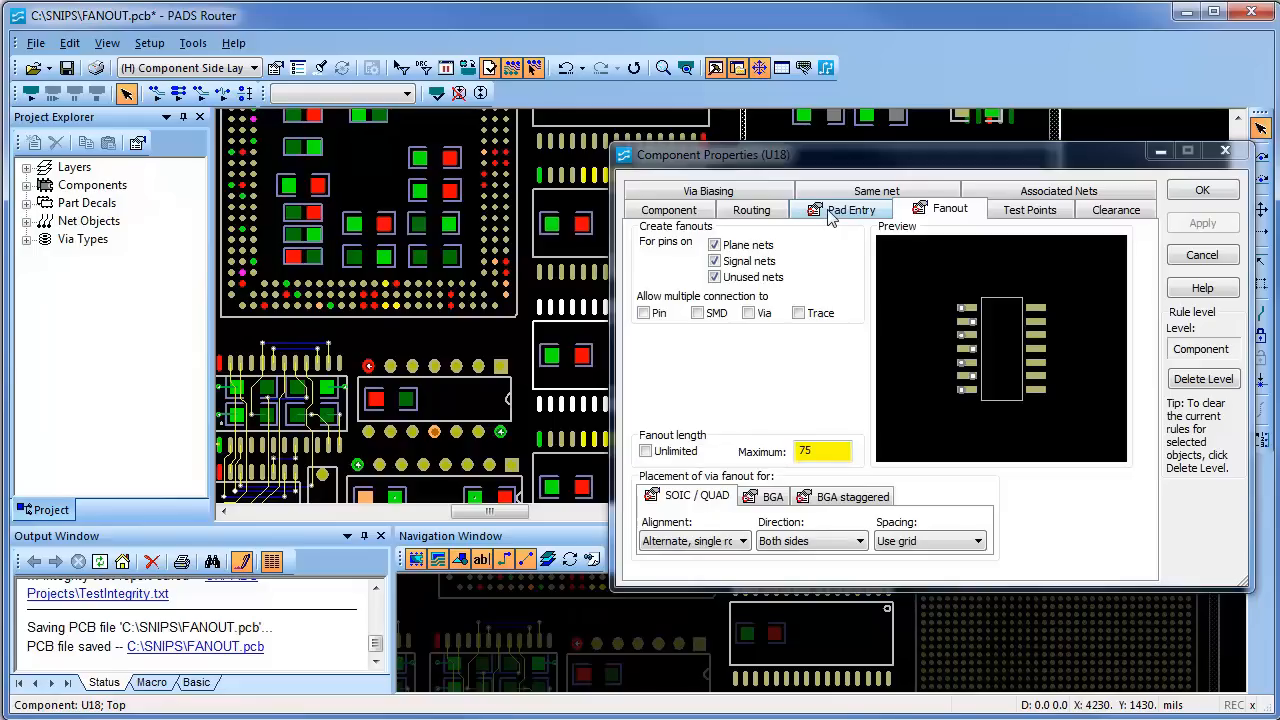
View U18's Pad Entry rules allowing vias at the ends of surface-mount pads.
{"action": "left_click", "coordinate": [850, 210]}
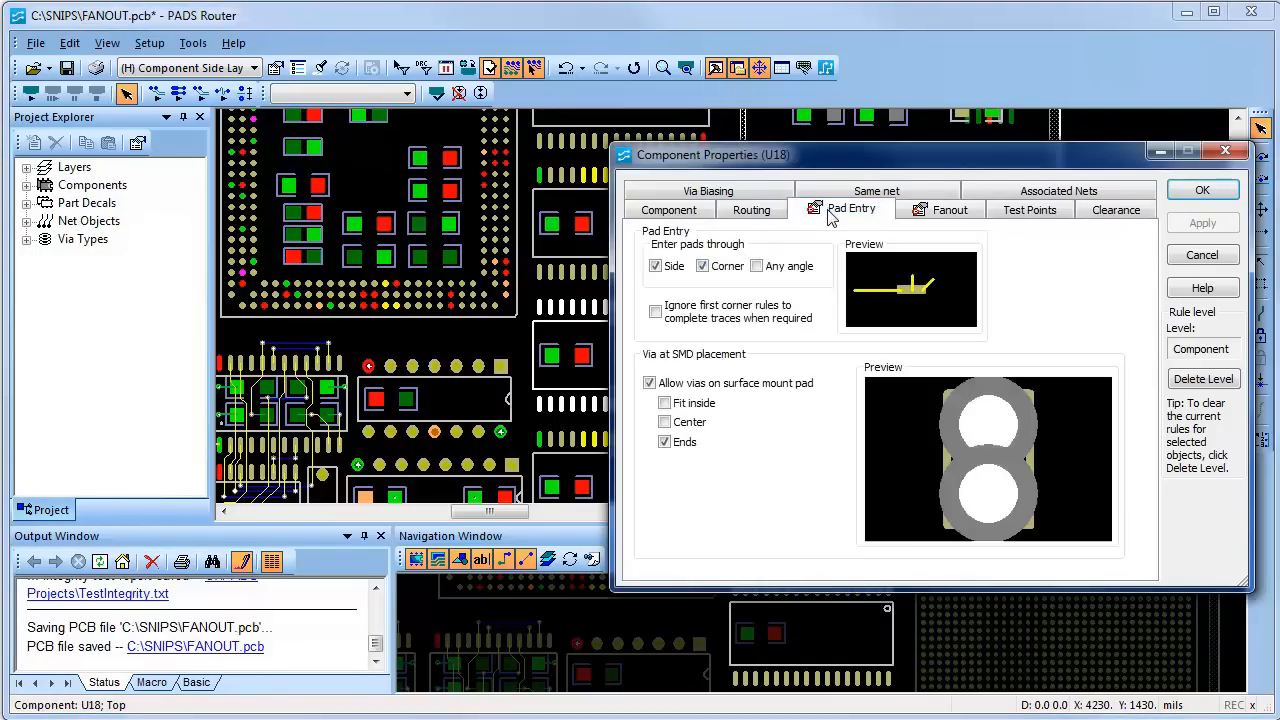
{"action": "left_click", "coordinate": [948, 210]}
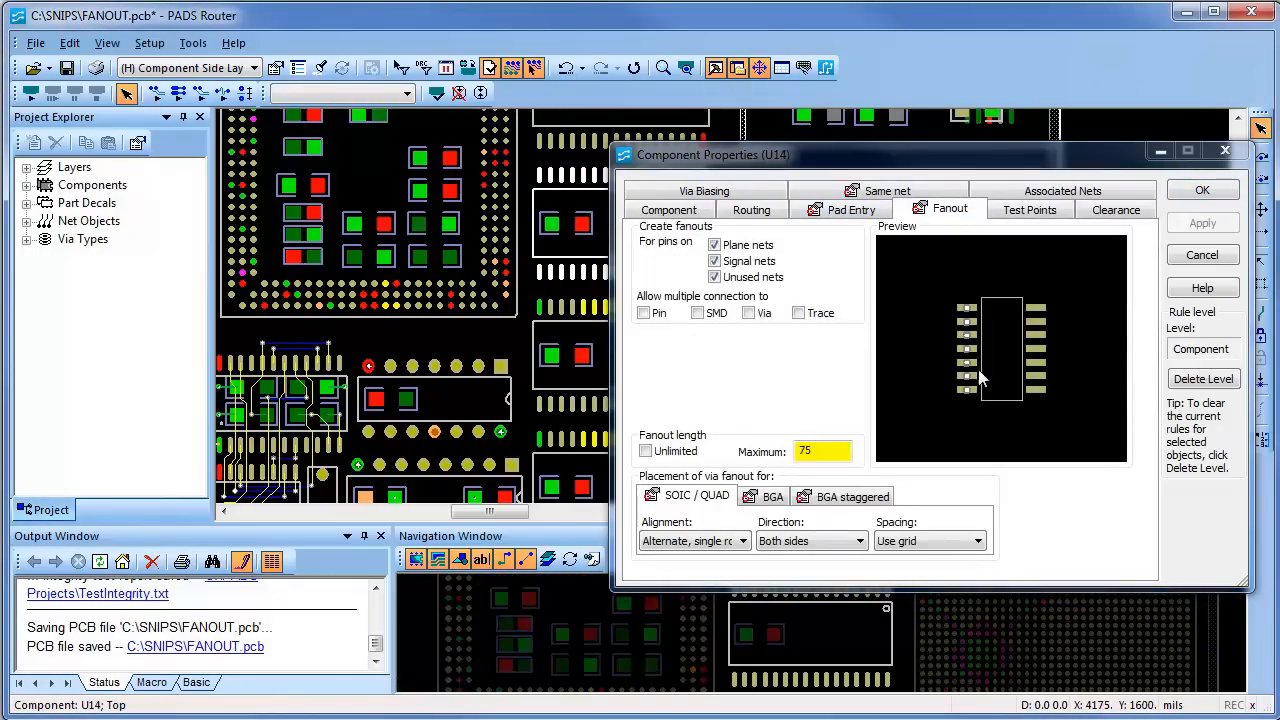
{"action": "mouse_move", "coordinate": [870, 228]}
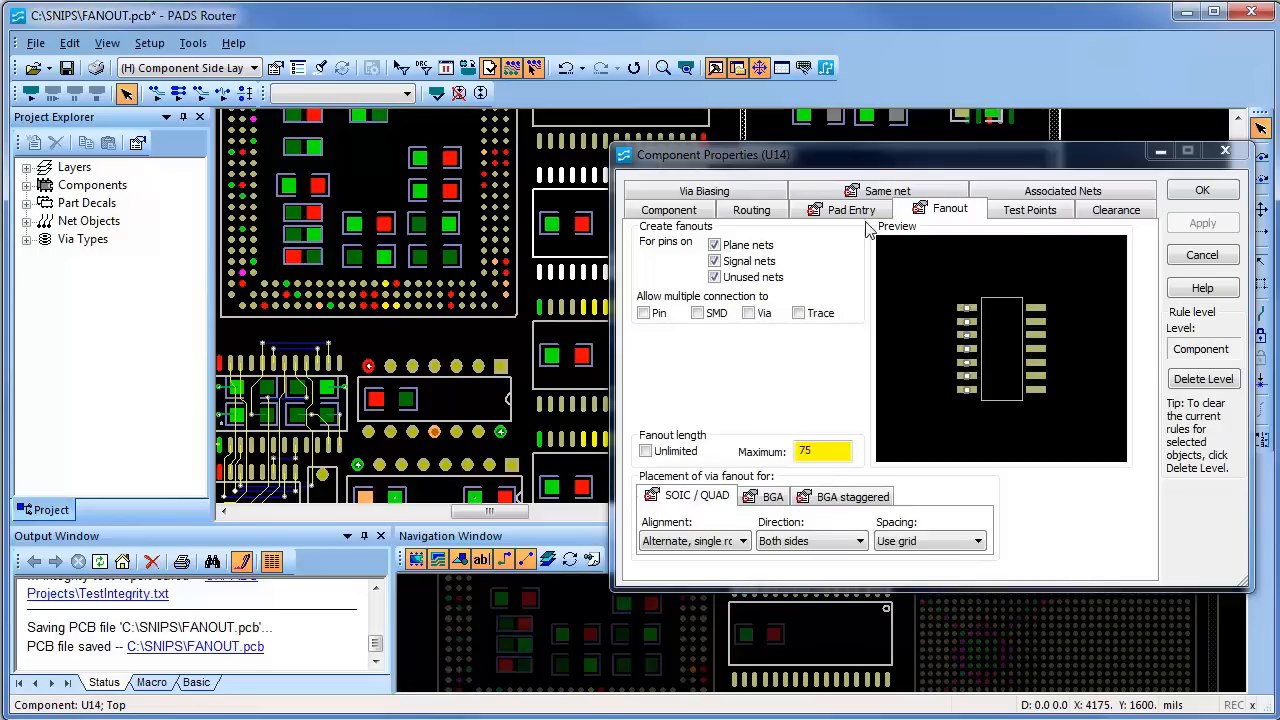
View U14's Pad Entry rules with centered vias on surface-mount pads, then close the properties.
{"action": "left_click", "coordinate": [850, 210]}
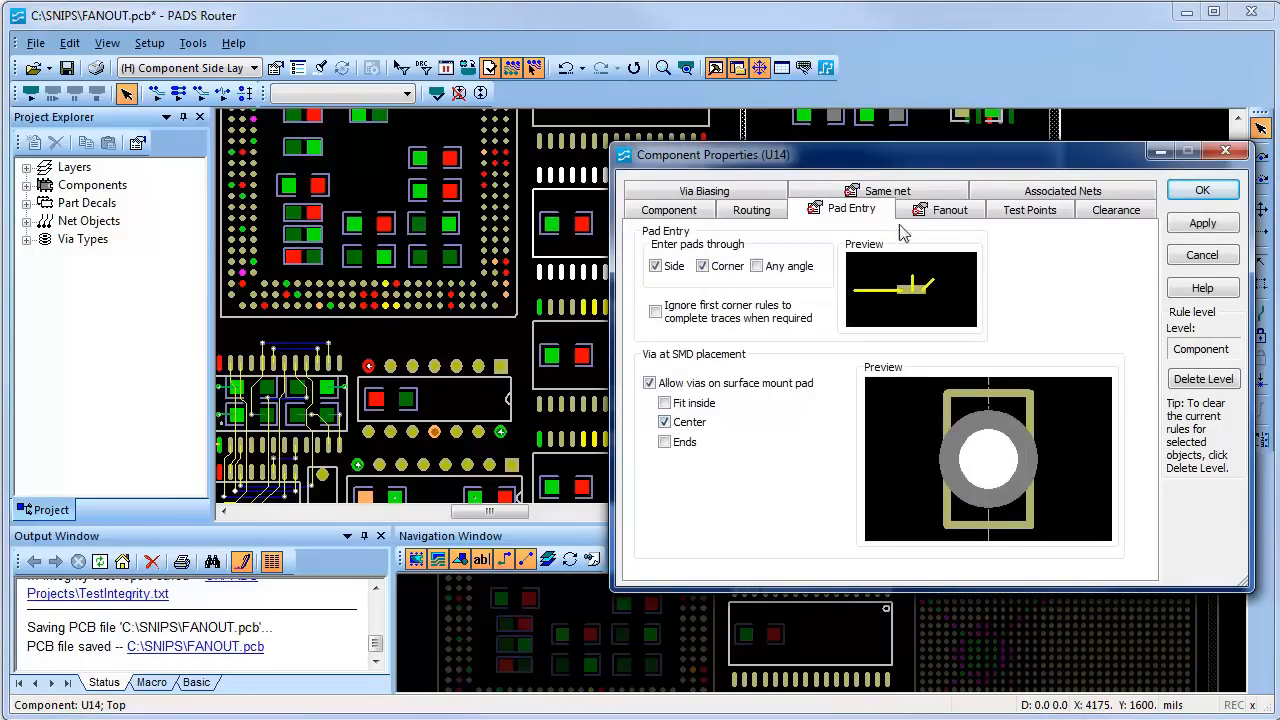
{"action": "mouse_move", "coordinate": [730, 400]}
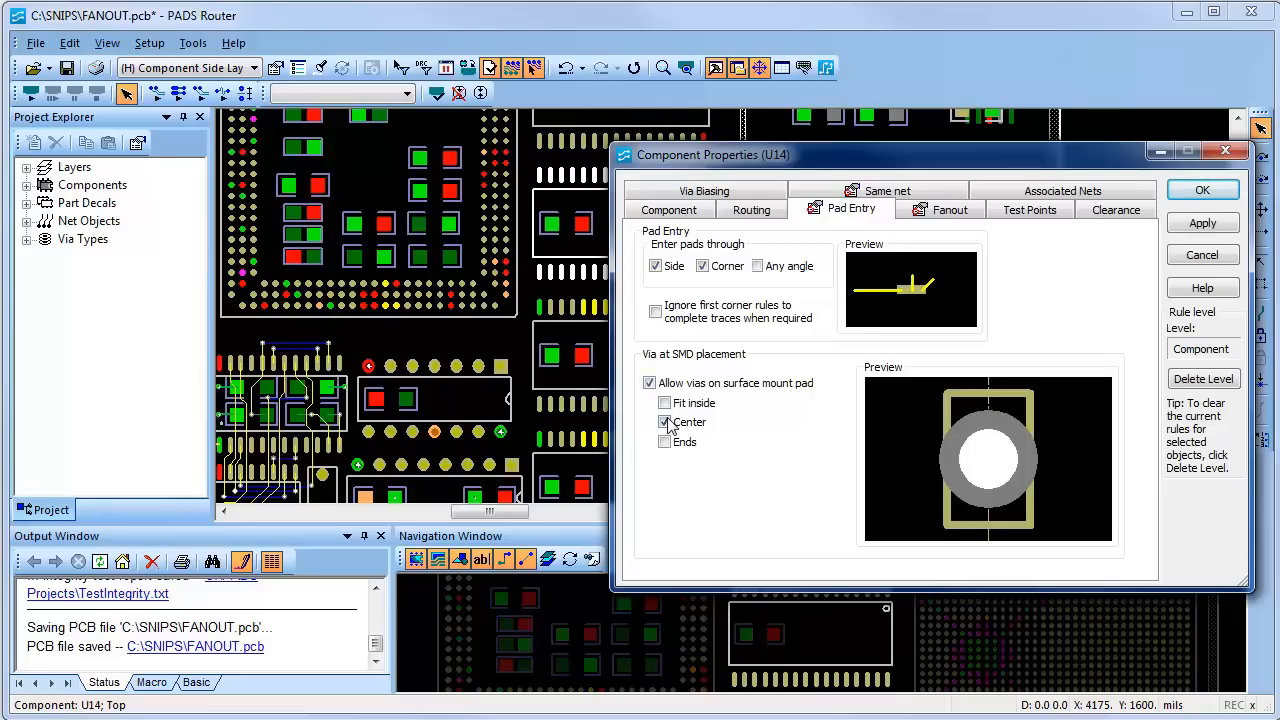
{"action": "left_click", "coordinate": [664, 420]}
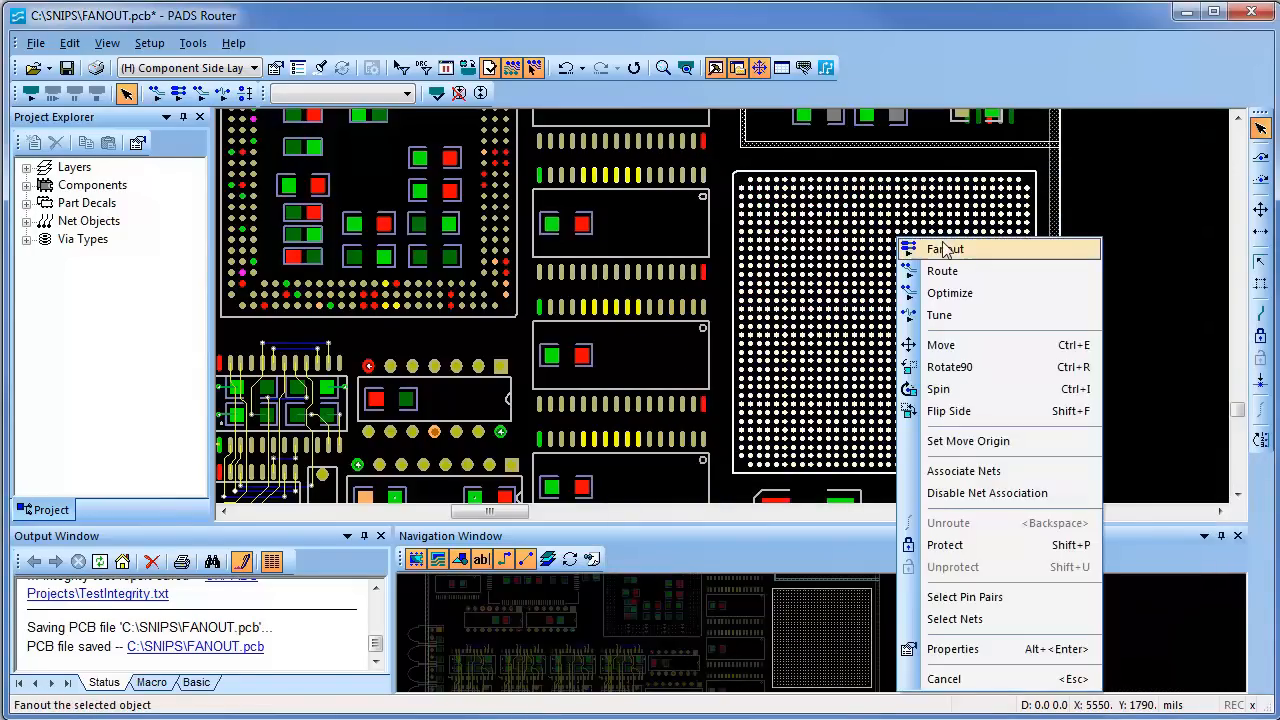
{"action": "mouse_move", "coordinate": [944, 252]}
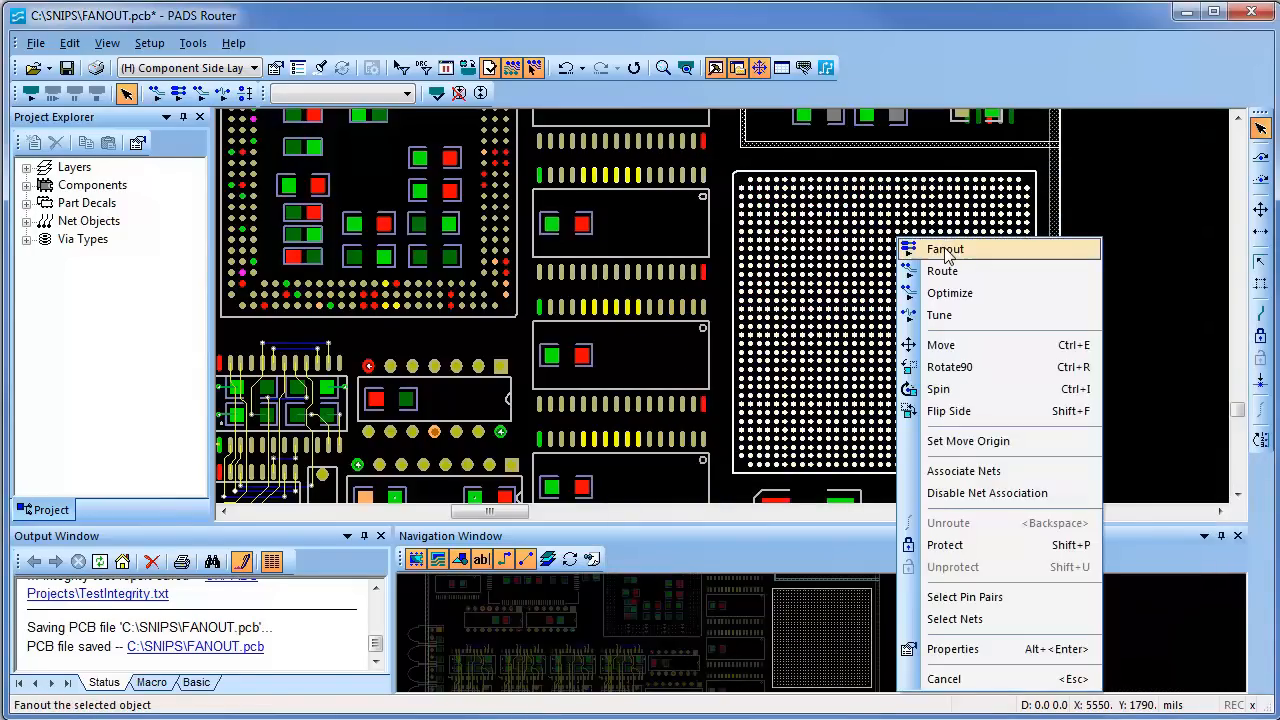
Fan out the large BGA component with vias, routing 187 of 913 connections.
{"action": "left_click", "coordinate": [944, 248]}
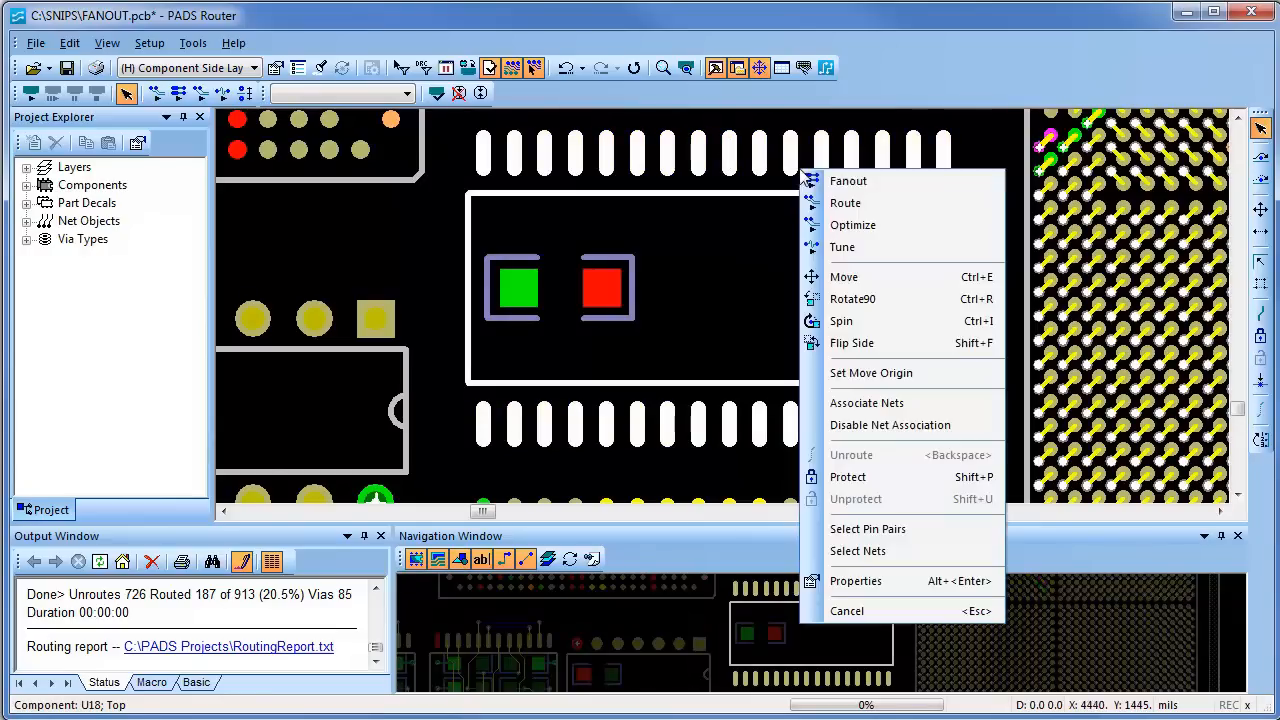
Fan out SOIC component U53 with vias, reaching 212 of 913 routed connections.
{"action": "left_click", "coordinate": [848, 180]}
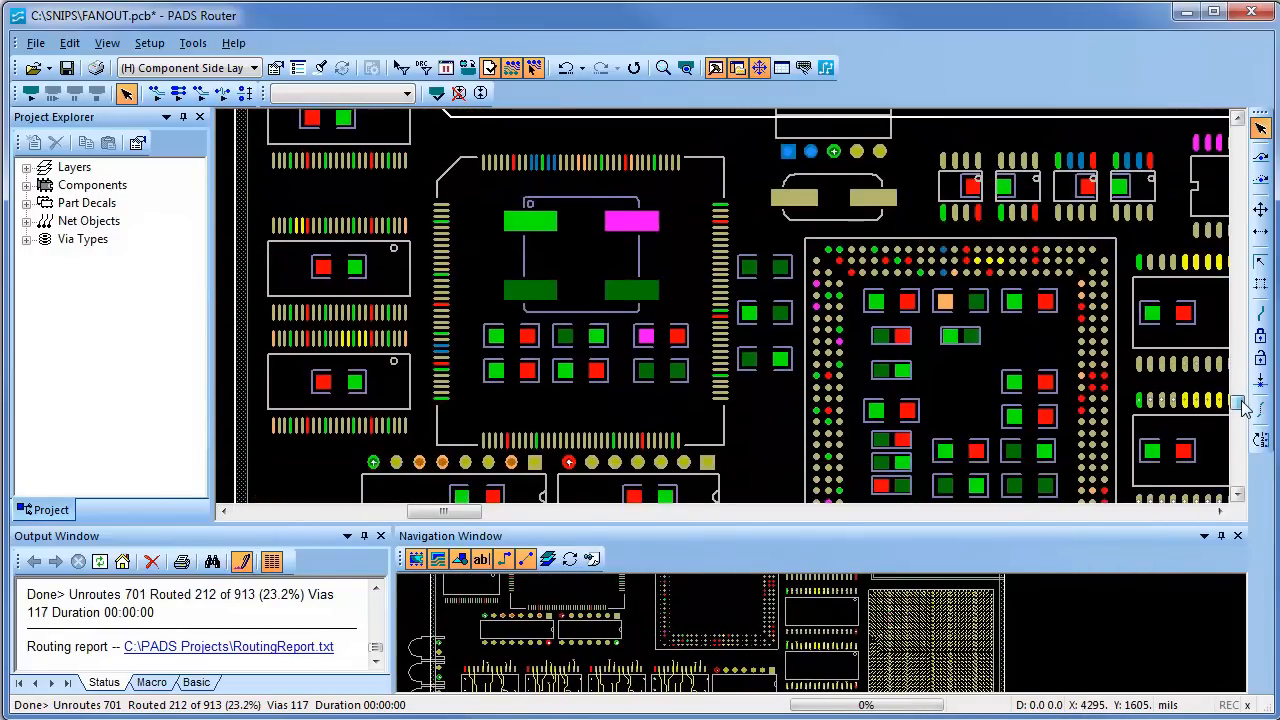
Bring up the context menu for component U8.
{"action": "right_click", "coordinate": [640, 300]}
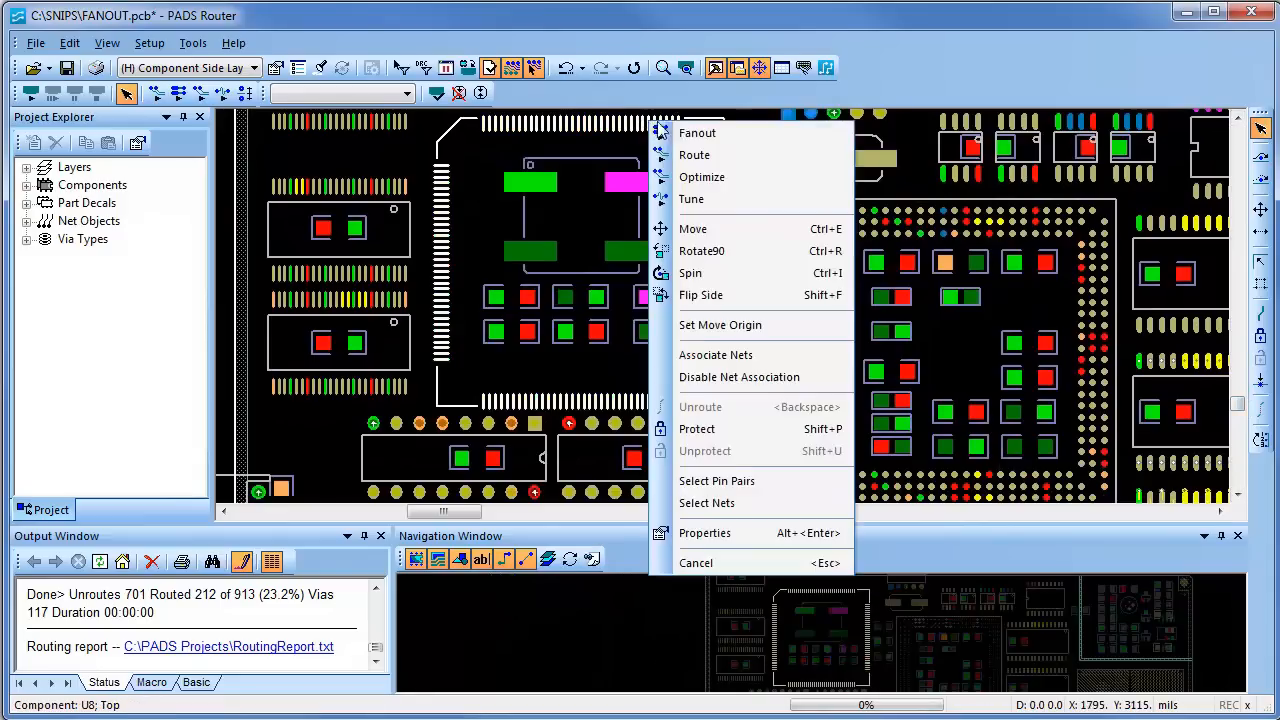